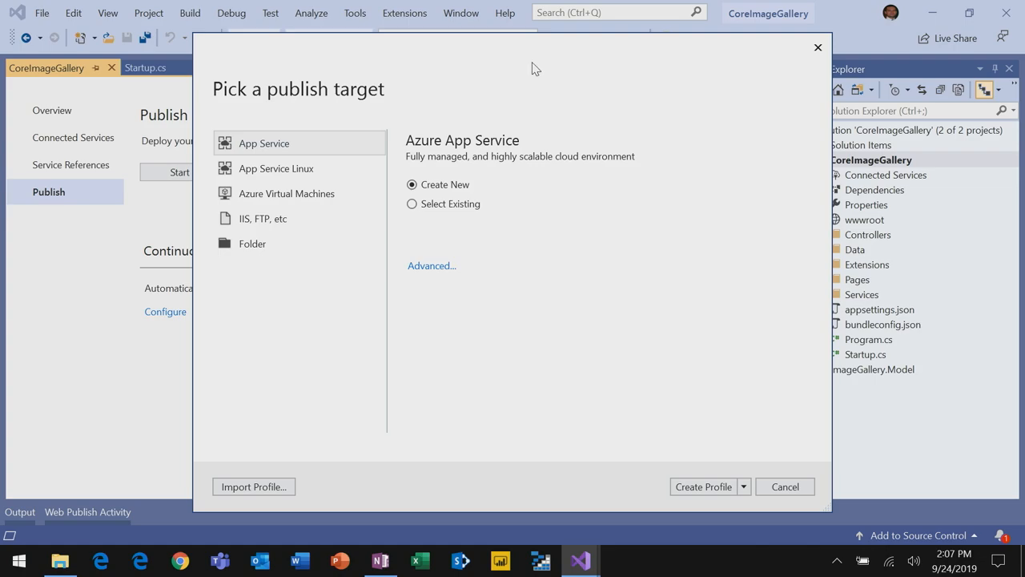
{"action": "mouse_move", "coordinate": [468, 187]}
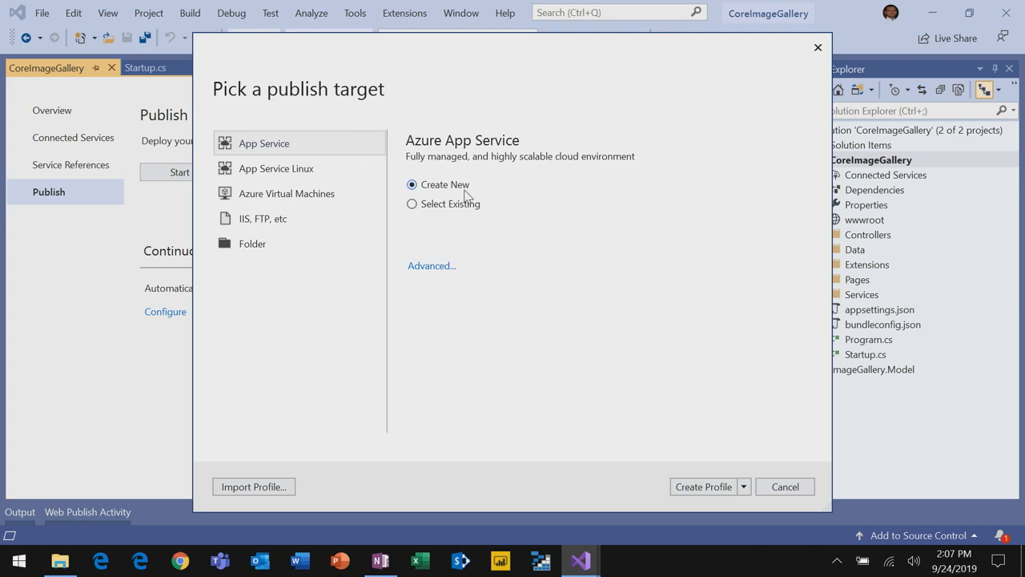
Target an existing Azure App Service rather than creating a new one.
{"action": "left_click", "coordinate": [412, 203]}
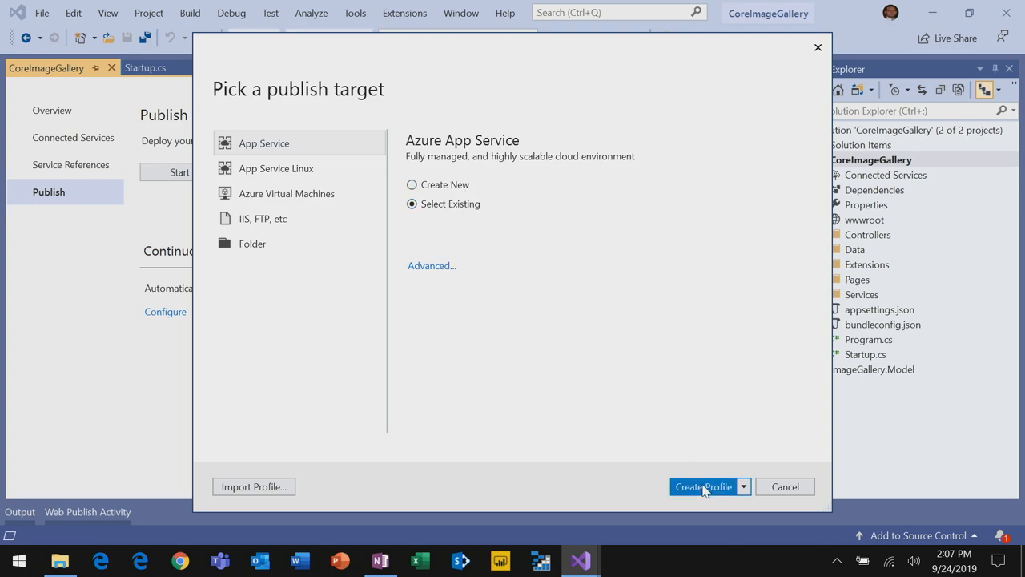
Create the profile and expand the CoreImageGalleryARM-VSDemo resource group to reach coreimagegallerywebapp.
{"action": "left_click", "coordinate": [703, 487]}
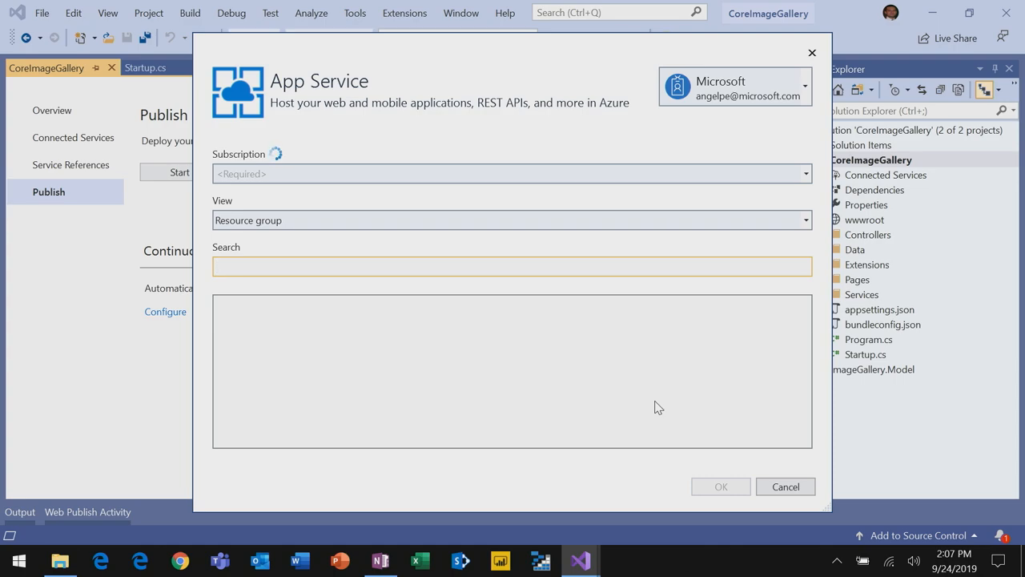
{"action": "left_click", "coordinate": [513, 266]}
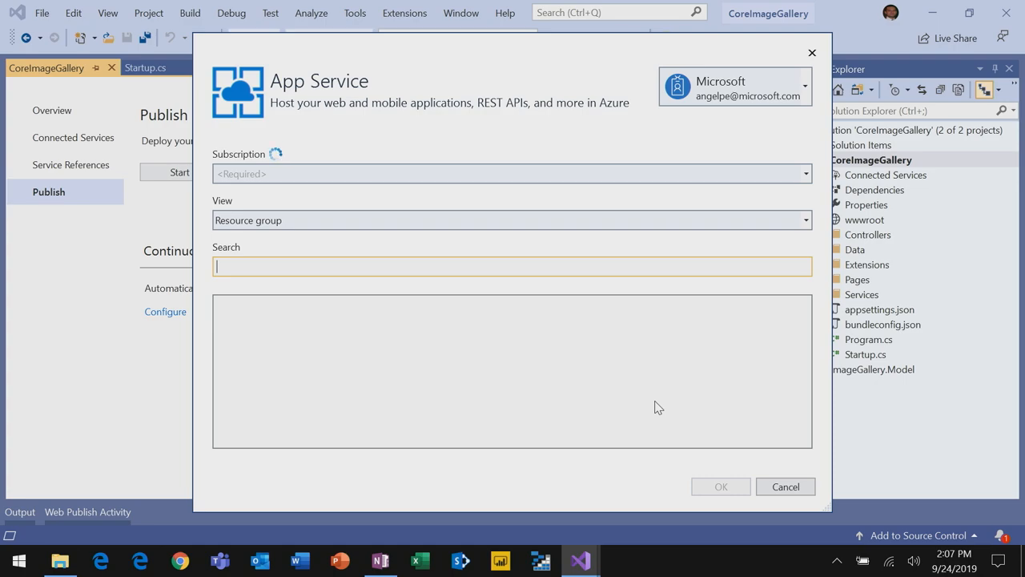
{"action": "left_click", "coordinate": [513, 173]}
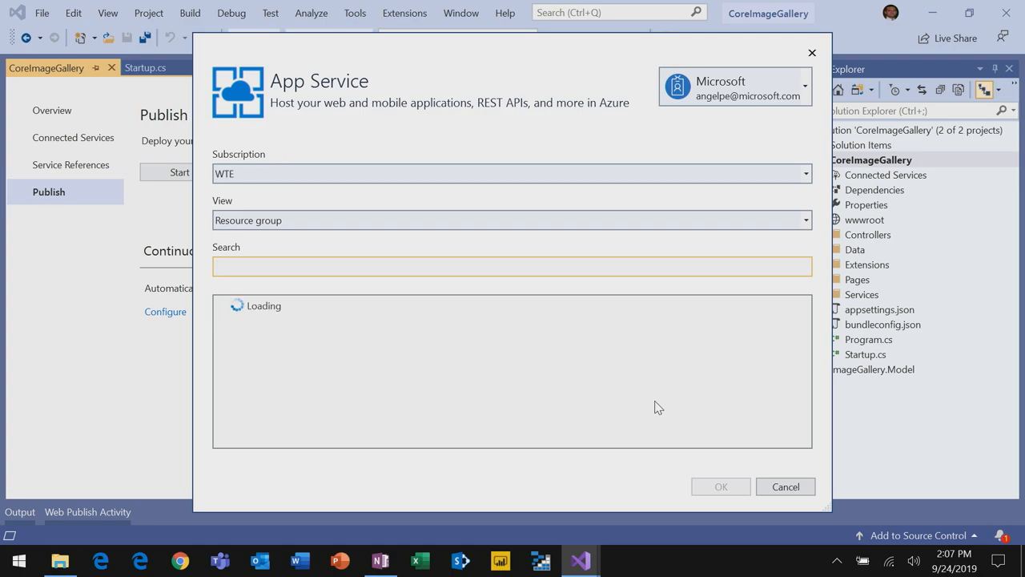
{"action": "left_click", "coordinate": [513, 266]}
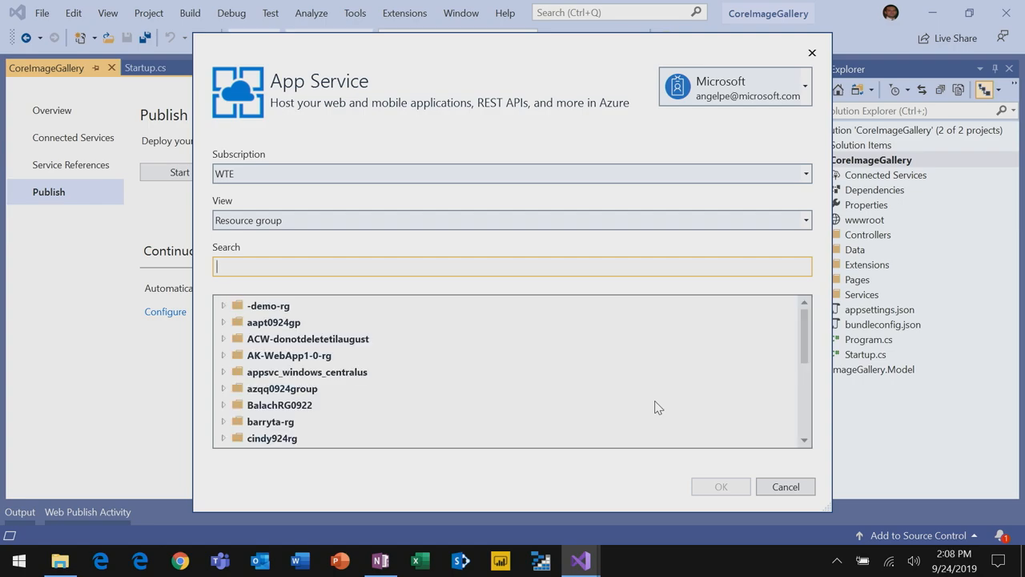
{"action": "mouse_move", "coordinate": [384, 382]}
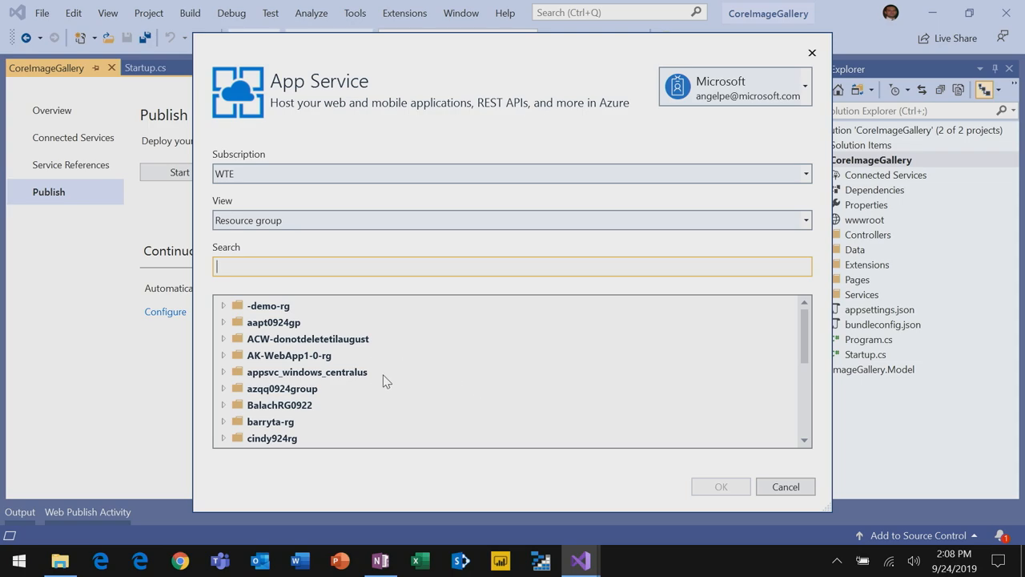
{"action": "scroll", "scroll_direction": "down", "scroll_amount": 3}
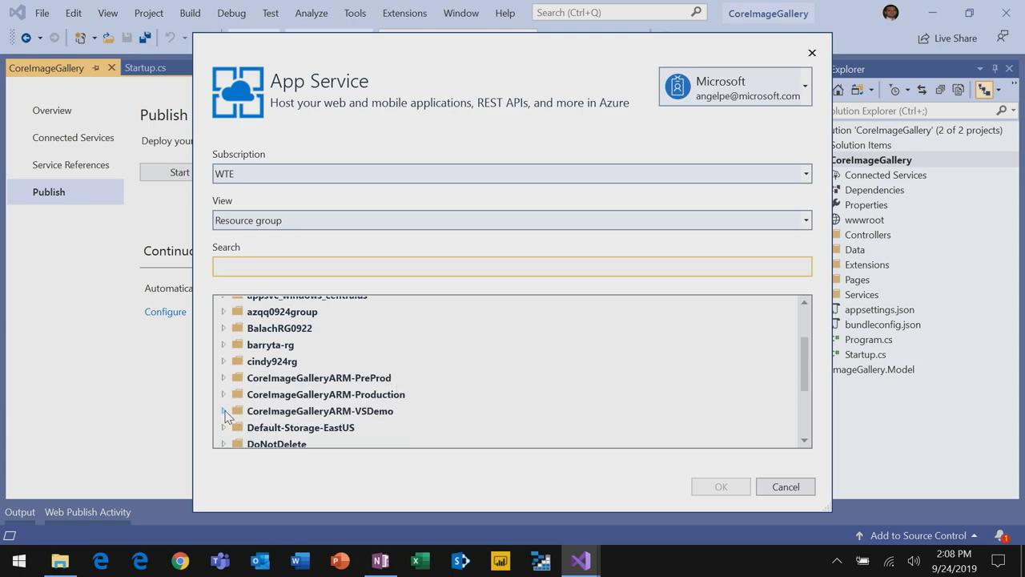
{"action": "left_click", "coordinate": [224, 410]}
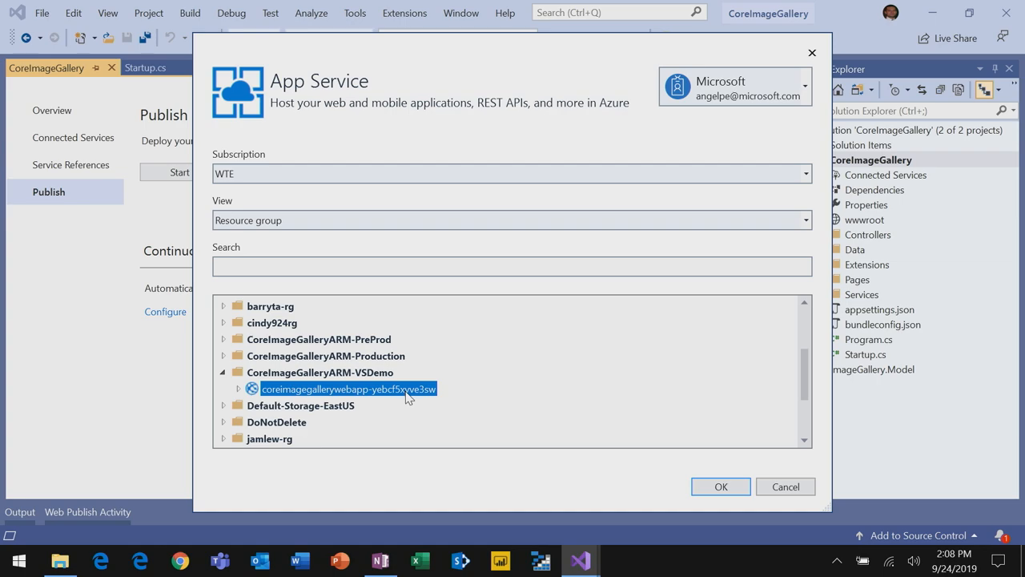
{"action": "mouse_move", "coordinate": [721, 487]}
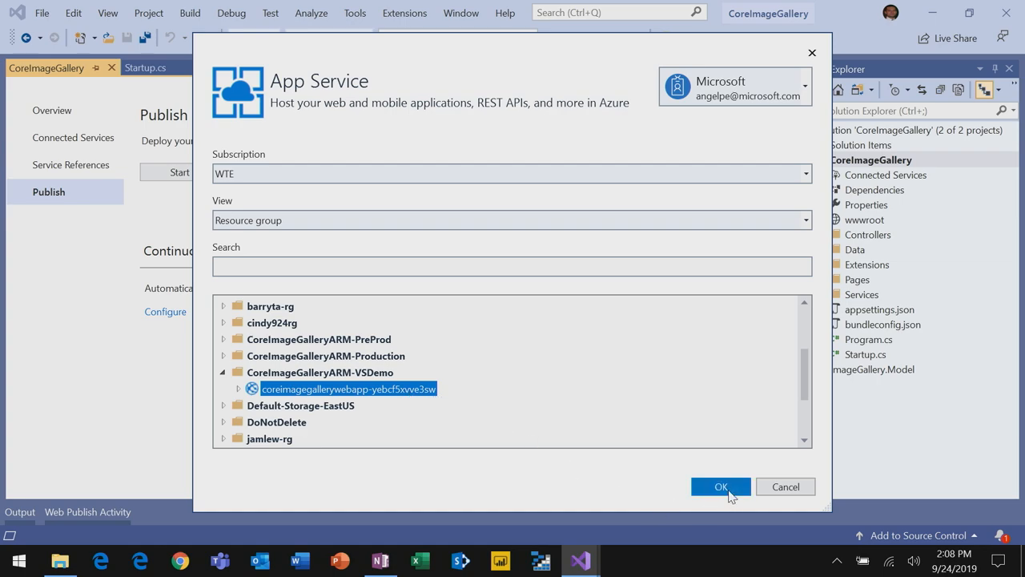
Confirm coreimagegallerywebapp as the target, producing the Web Deploy profile summary.
{"action": "left_click", "coordinate": [721, 487]}
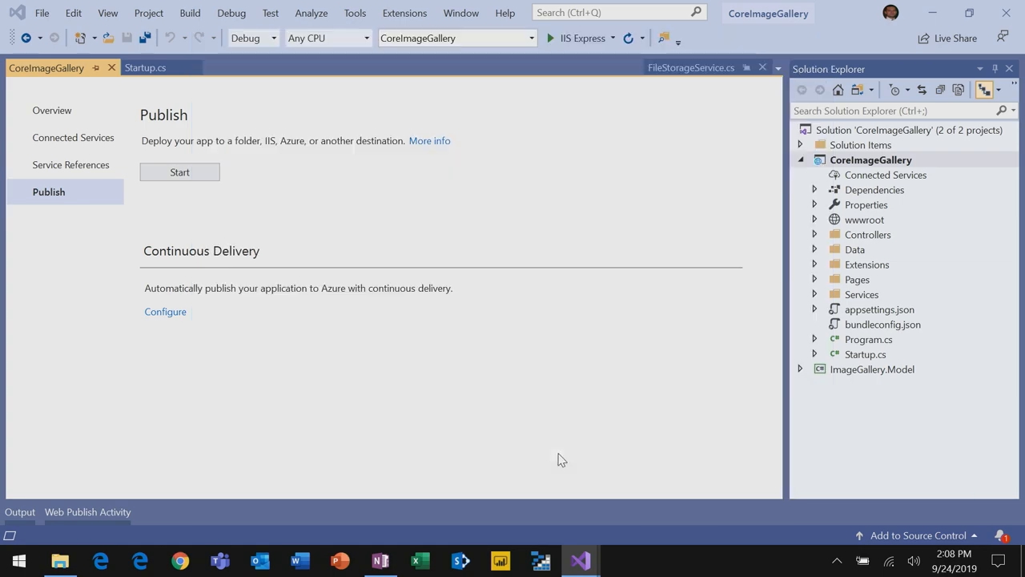
{"action": "left_click", "coordinate": [179, 171]}
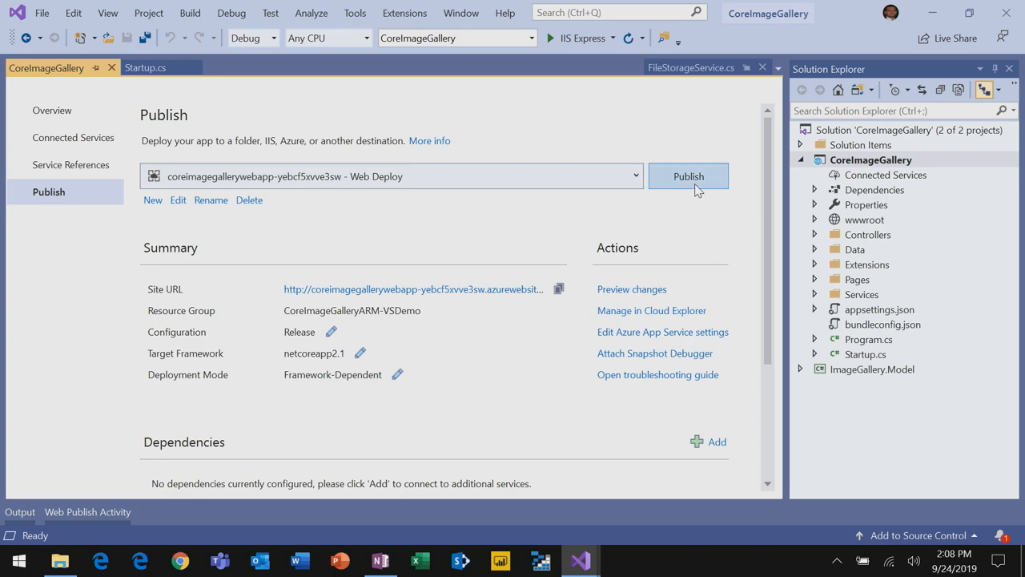
{"action": "mouse_move", "coordinate": [724, 263]}
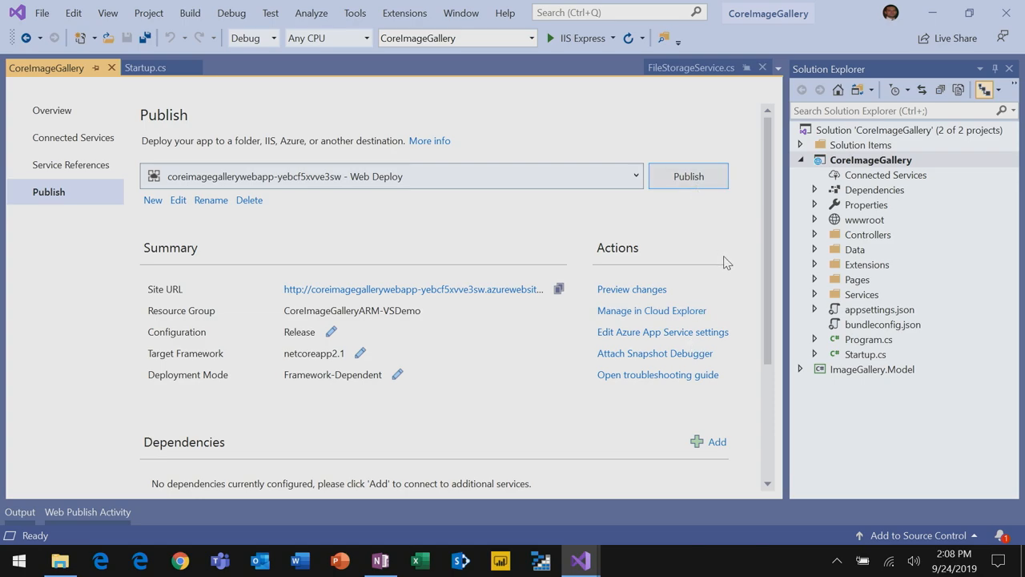
{"action": "mouse_move", "coordinate": [753, 288]}
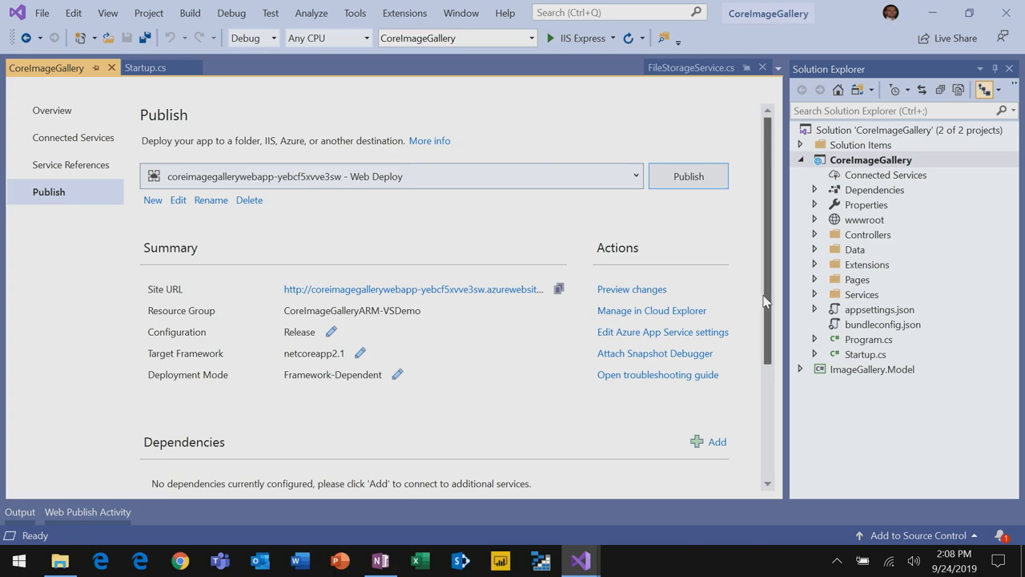
{"action": "mouse_move", "coordinate": [782, 317]}
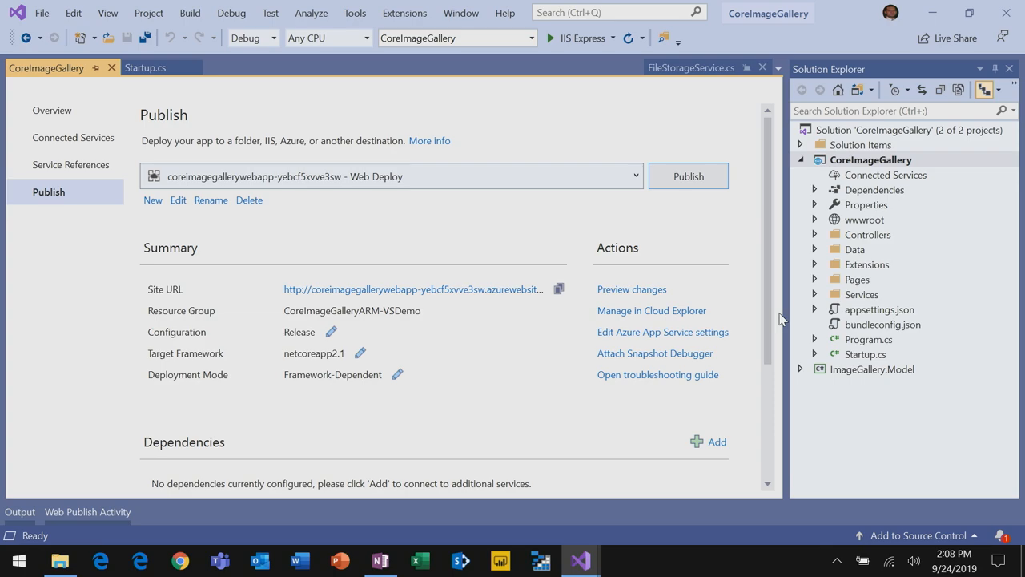
{"action": "mouse_move", "coordinate": [290, 226]}
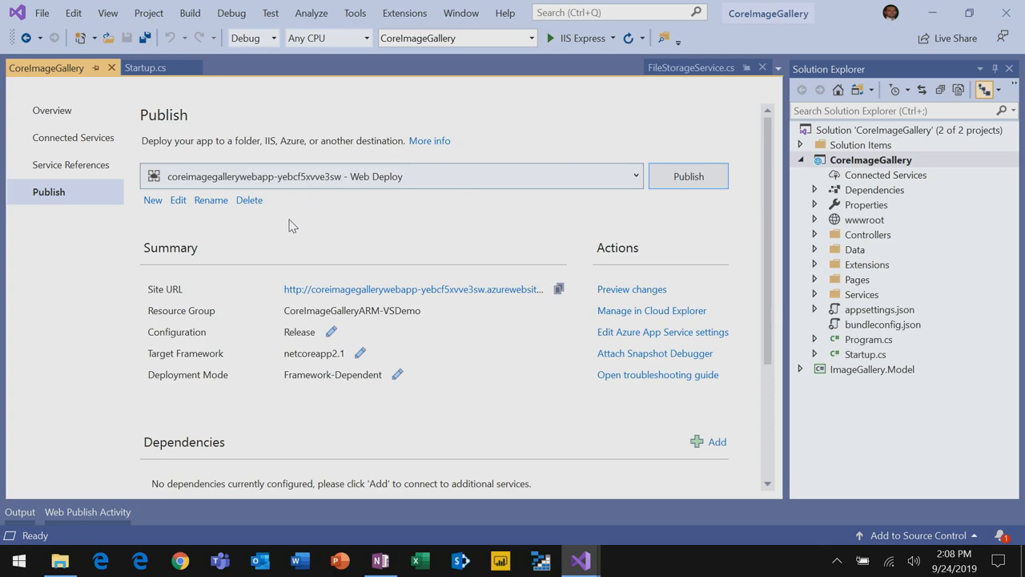
{"action": "mouse_move", "coordinate": [416, 234]}
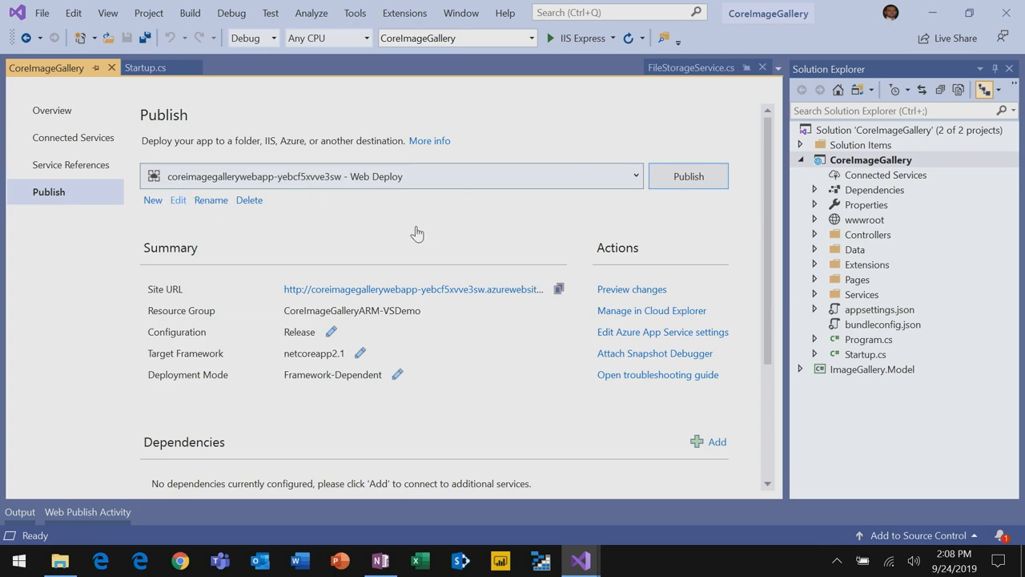
Enable applying the ApplicationDbContext Entity Framework migration on publish in the profile settings.
{"action": "left_click", "coordinate": [177, 199]}
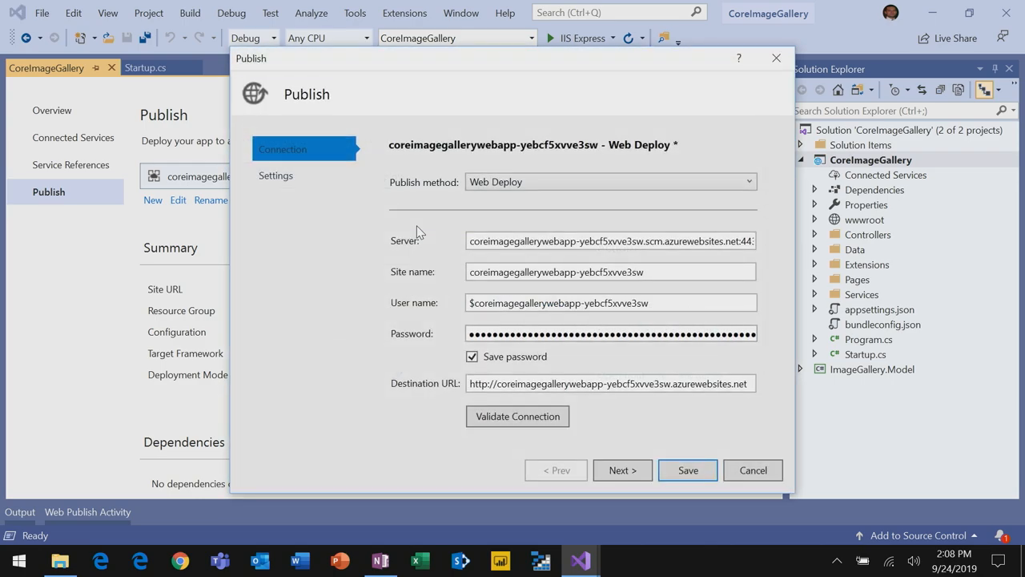
{"action": "left_click", "coordinate": [275, 175]}
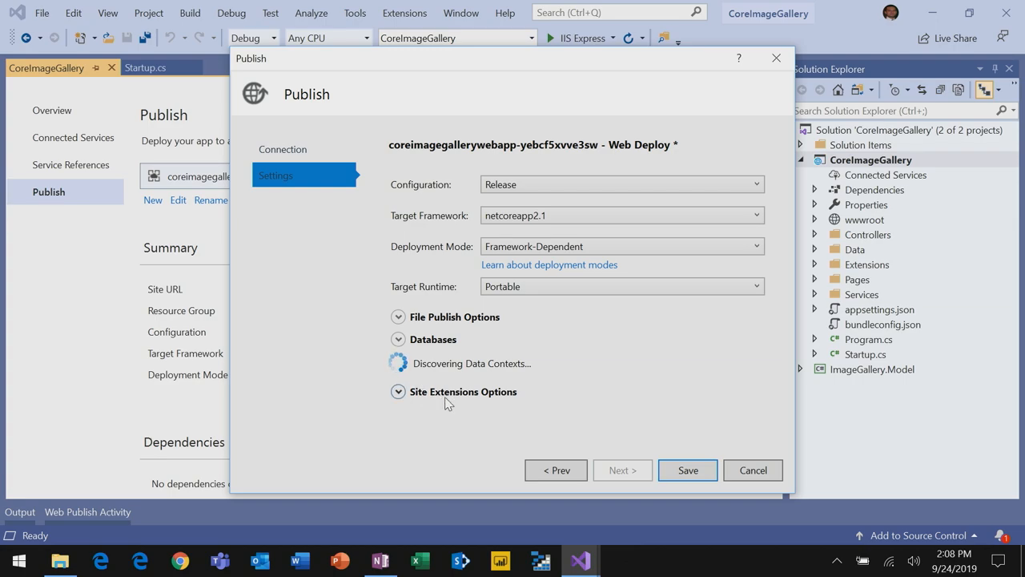
{"action": "mouse_move", "coordinate": [350, 369]}
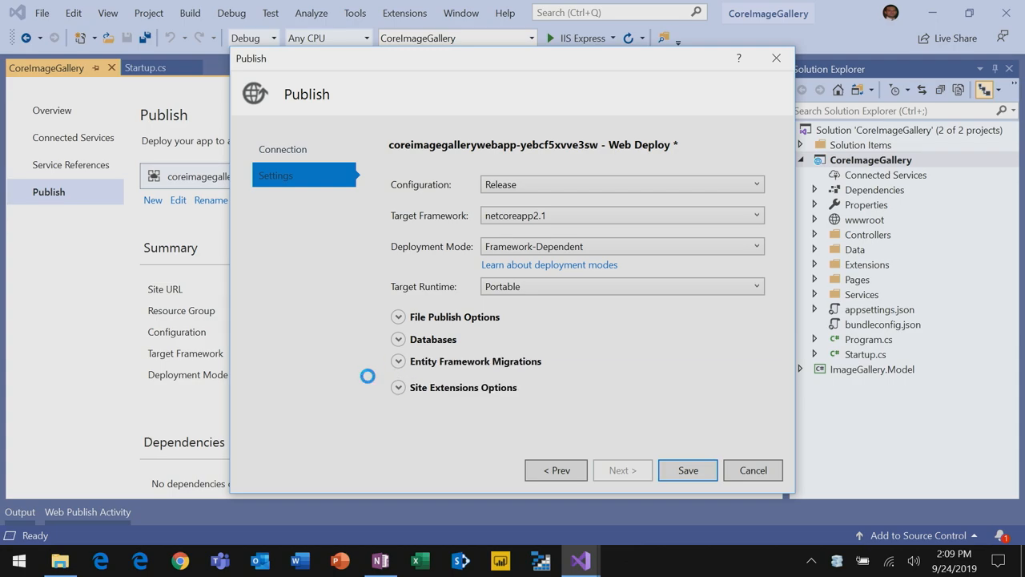
{"action": "left_click", "coordinate": [398, 362]}
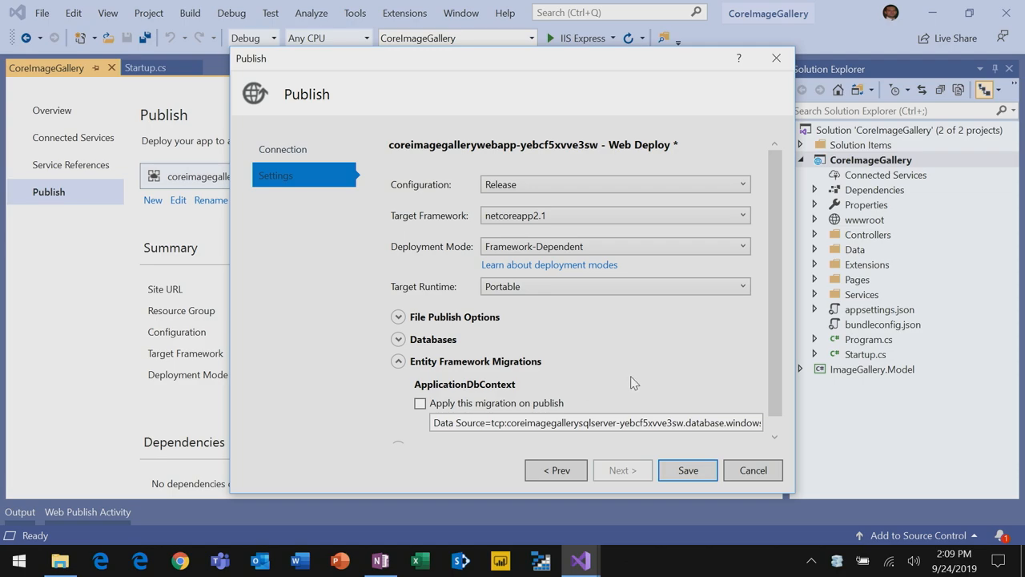
{"action": "scroll", "scroll_direction": "down", "scroll_amount": 3}
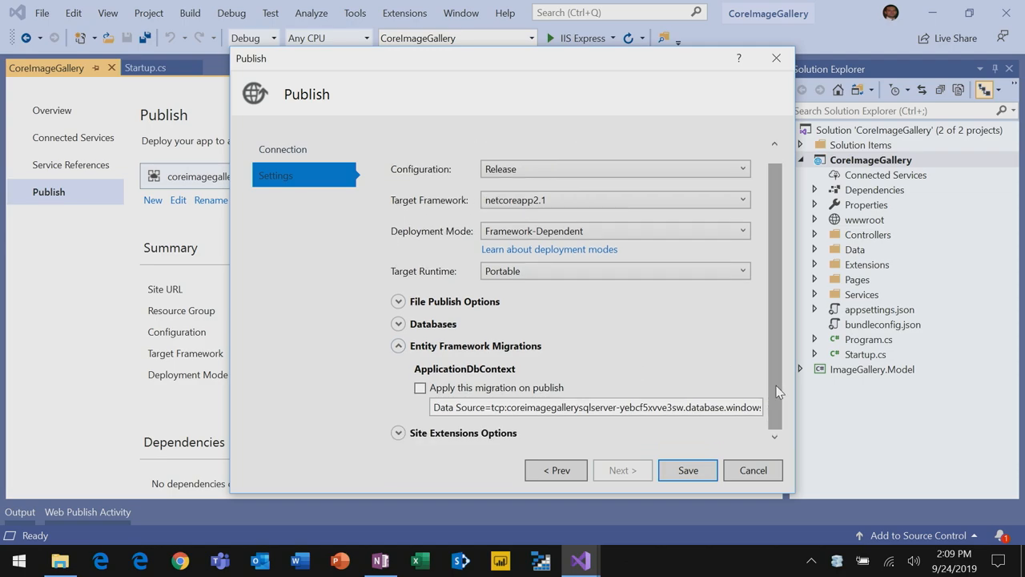
{"action": "mouse_move", "coordinate": [821, 456]}
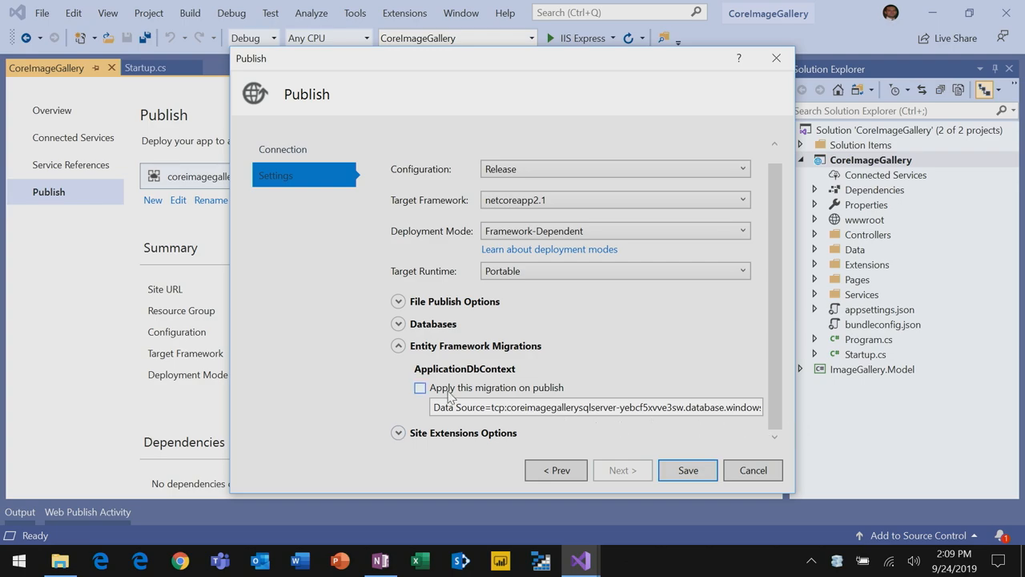
{"action": "left_click", "coordinate": [420, 387]}
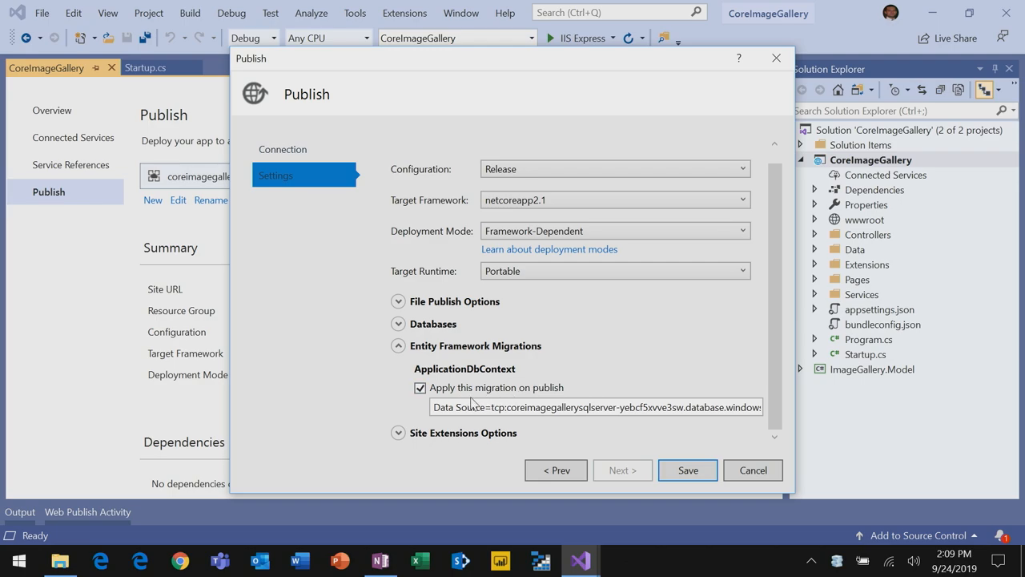
{"action": "mouse_move", "coordinate": [472, 402]}
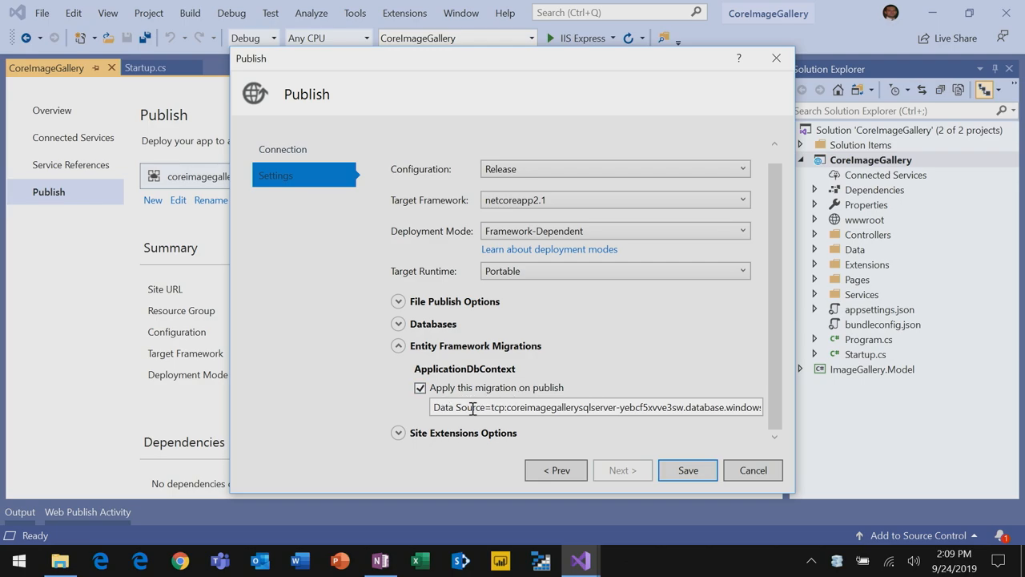
Save the profile and start publishing CoreImageGallery to coreimagegallerywebapp.
{"action": "left_click", "coordinate": [687, 471]}
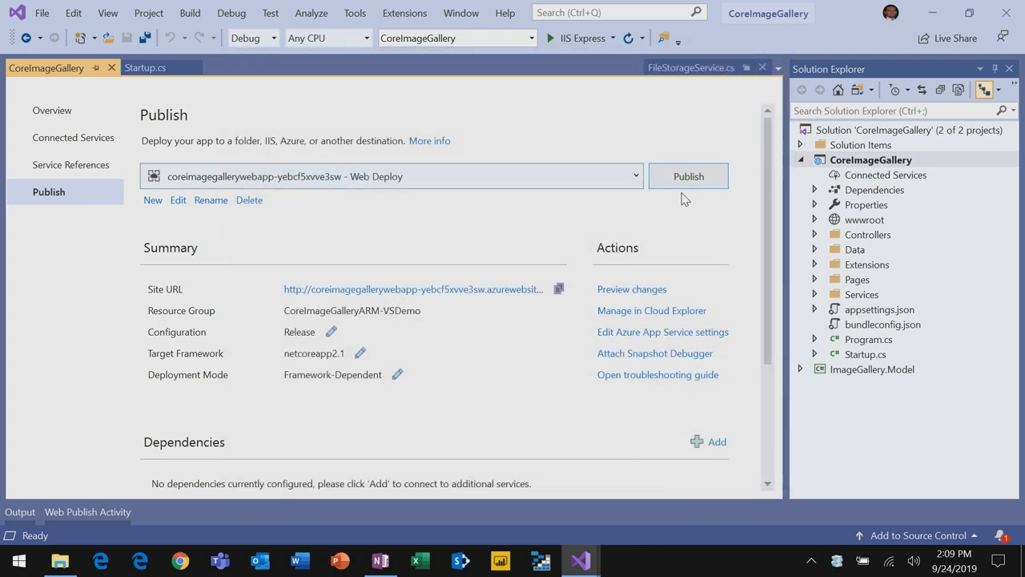
{"action": "left_click", "coordinate": [689, 177]}
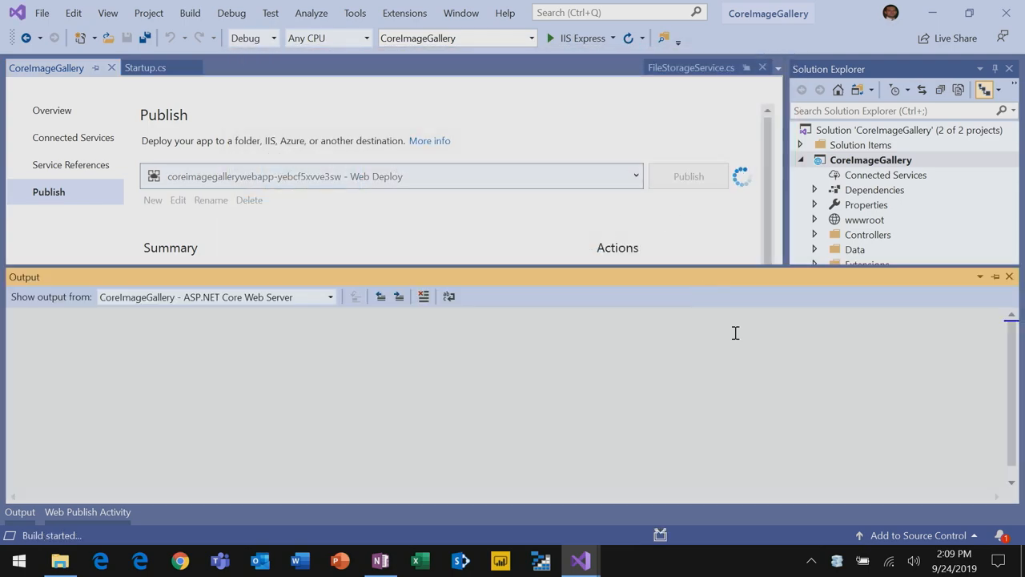